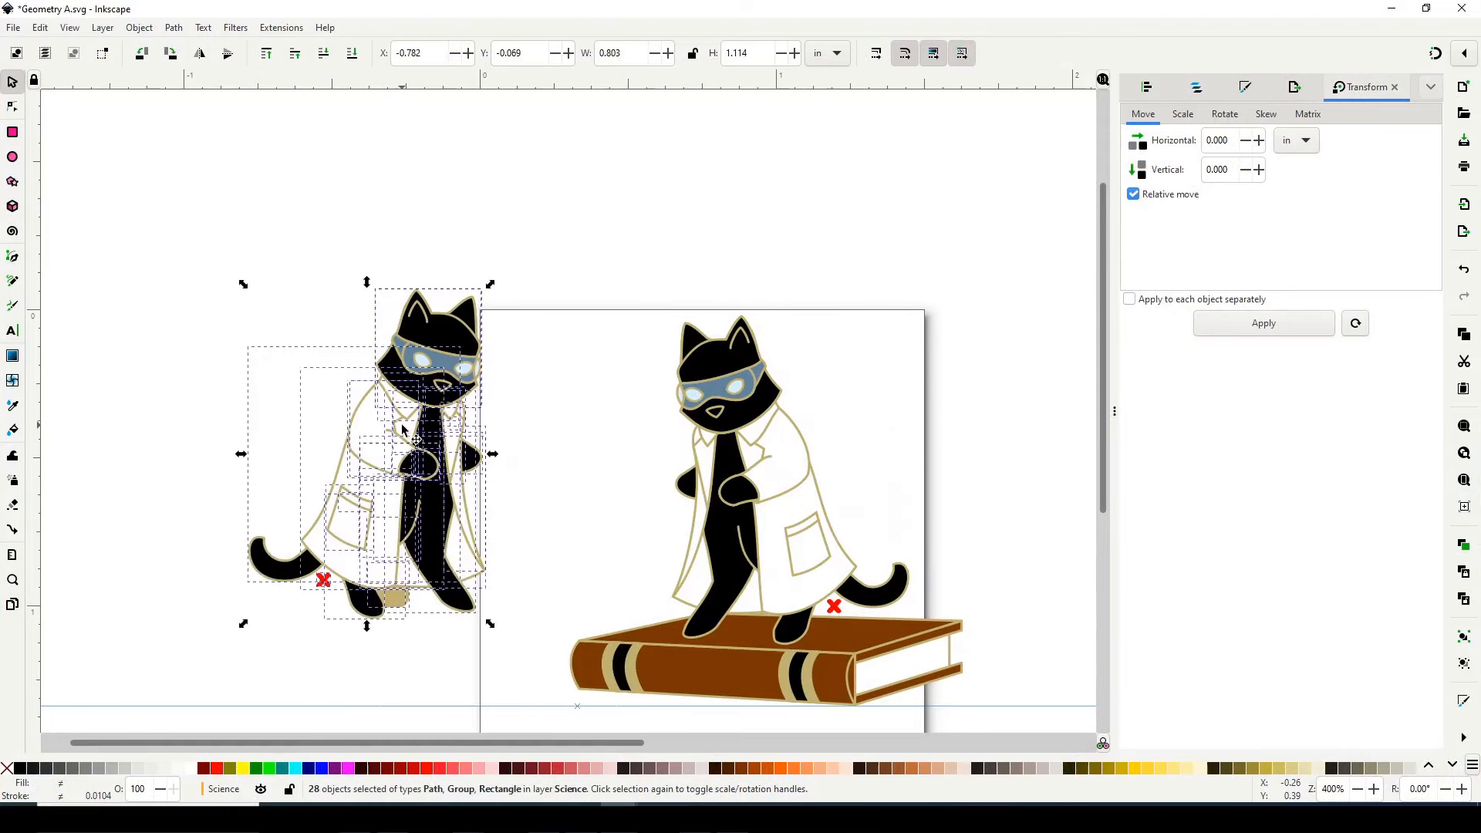
- Deselect the goggle-less copied cat and switch to the Pencil tool for new paths
{"action": "left_click", "coordinate": [509, 334]}
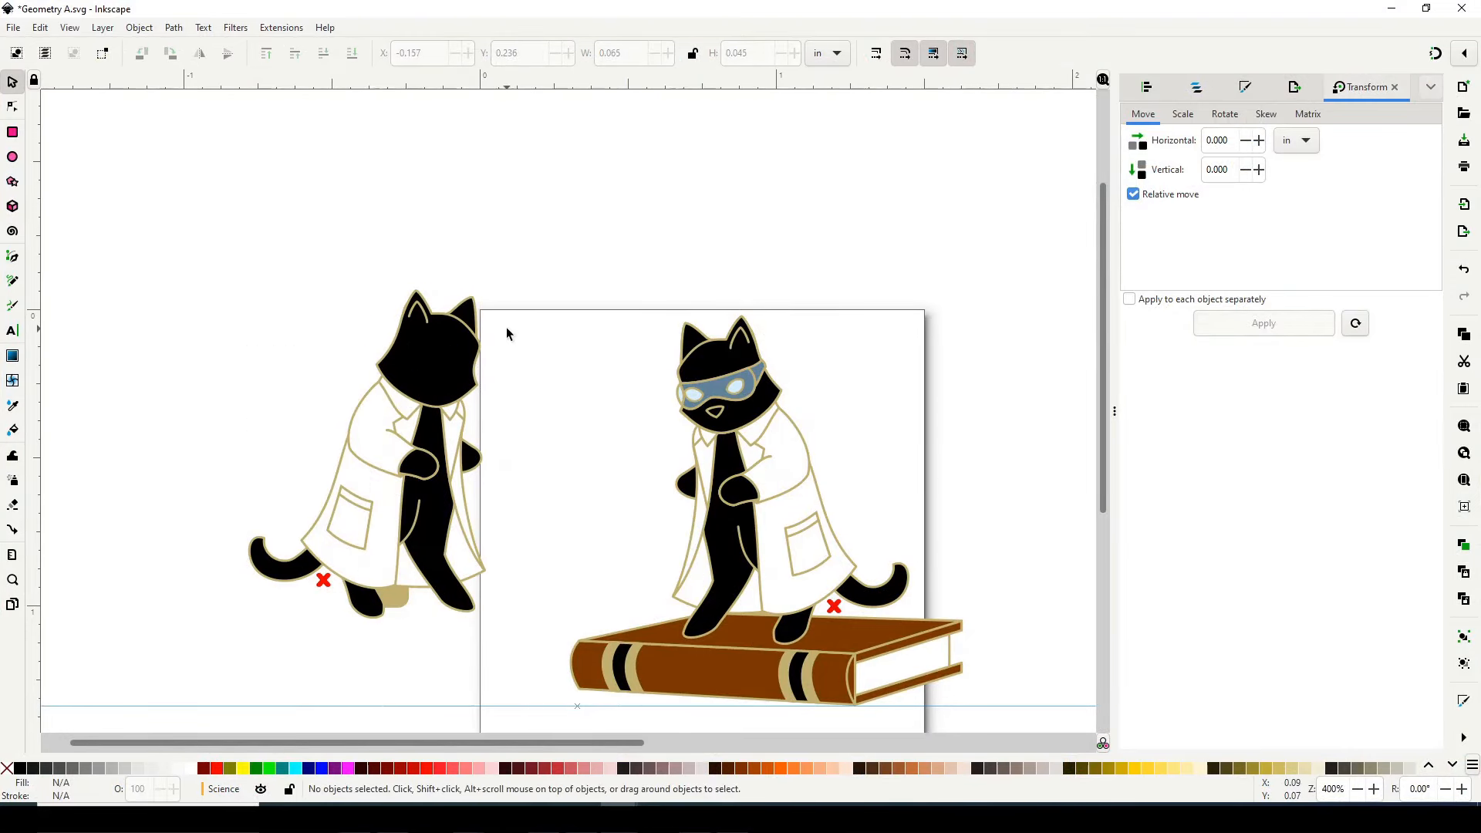
{"action": "left_click", "coordinate": [426, 352]}
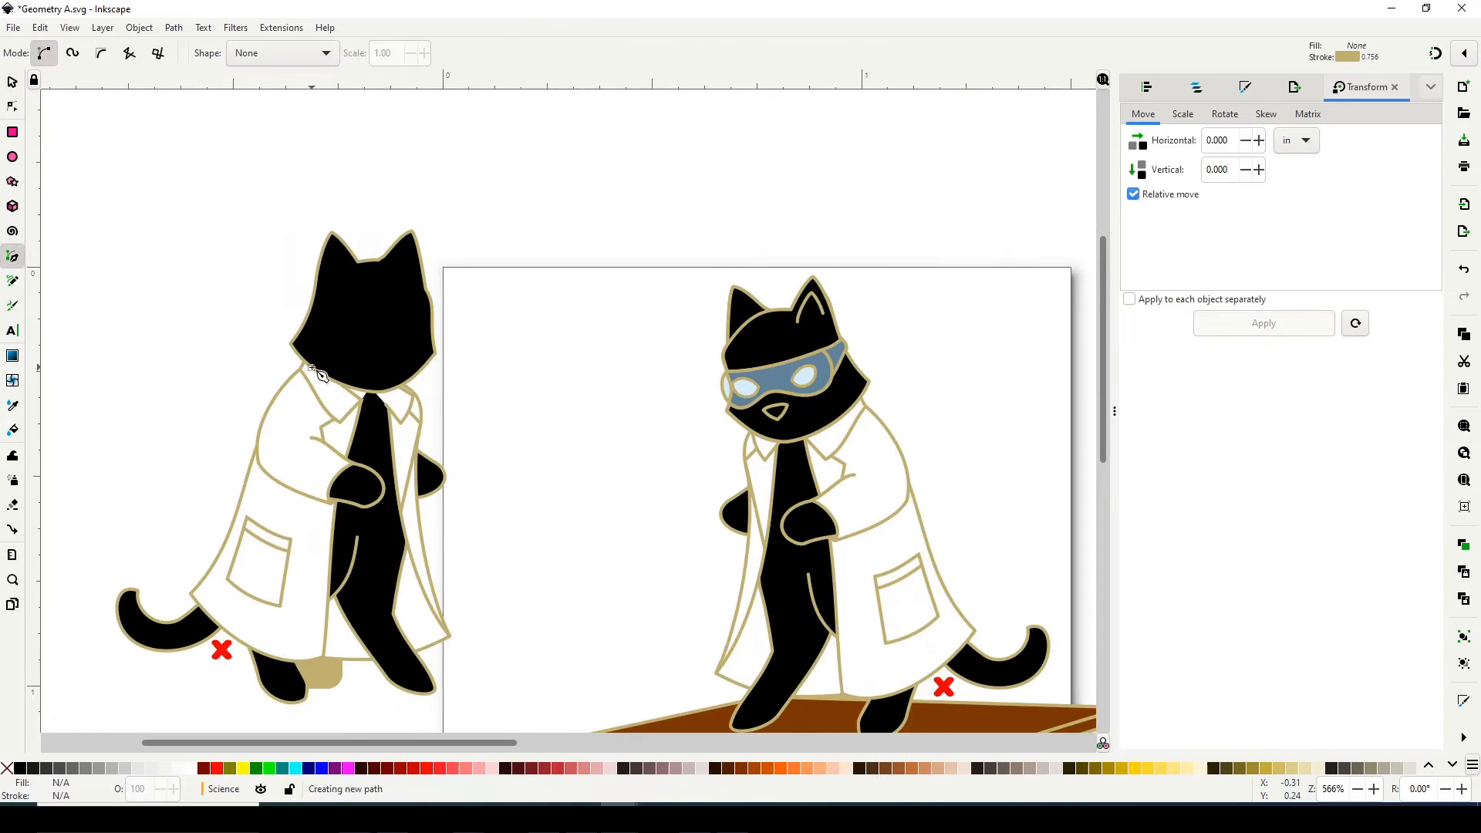
- Draw the lab coat's back outline over the copied cat and reshape its edge
{"action": "left_click_drag", "start_coordinate": [318, 372], "coordinate": [408, 396]}
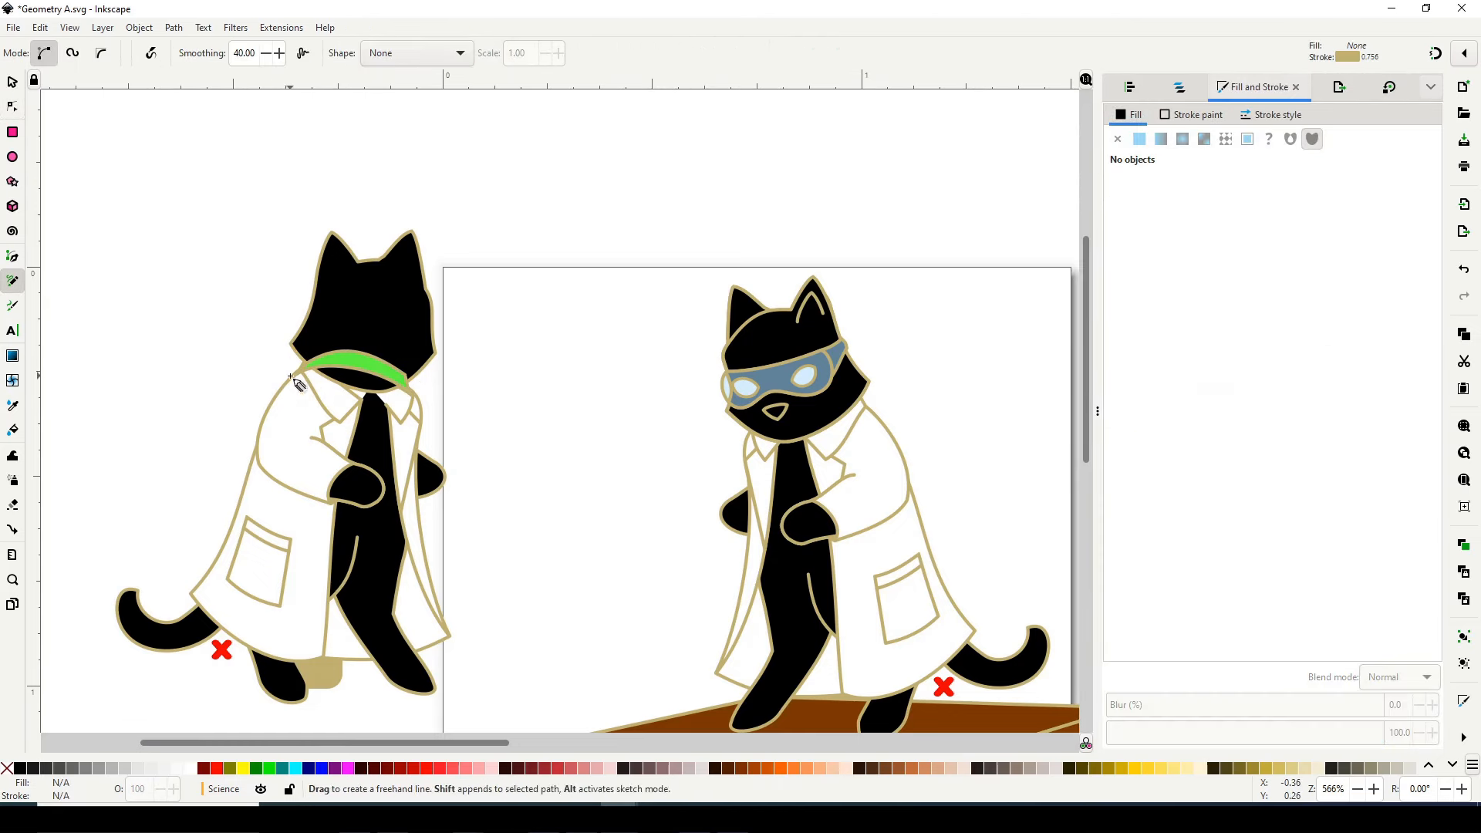
{"action": "left_click_drag", "start_coordinate": [293, 378], "coordinate": [449, 632]}
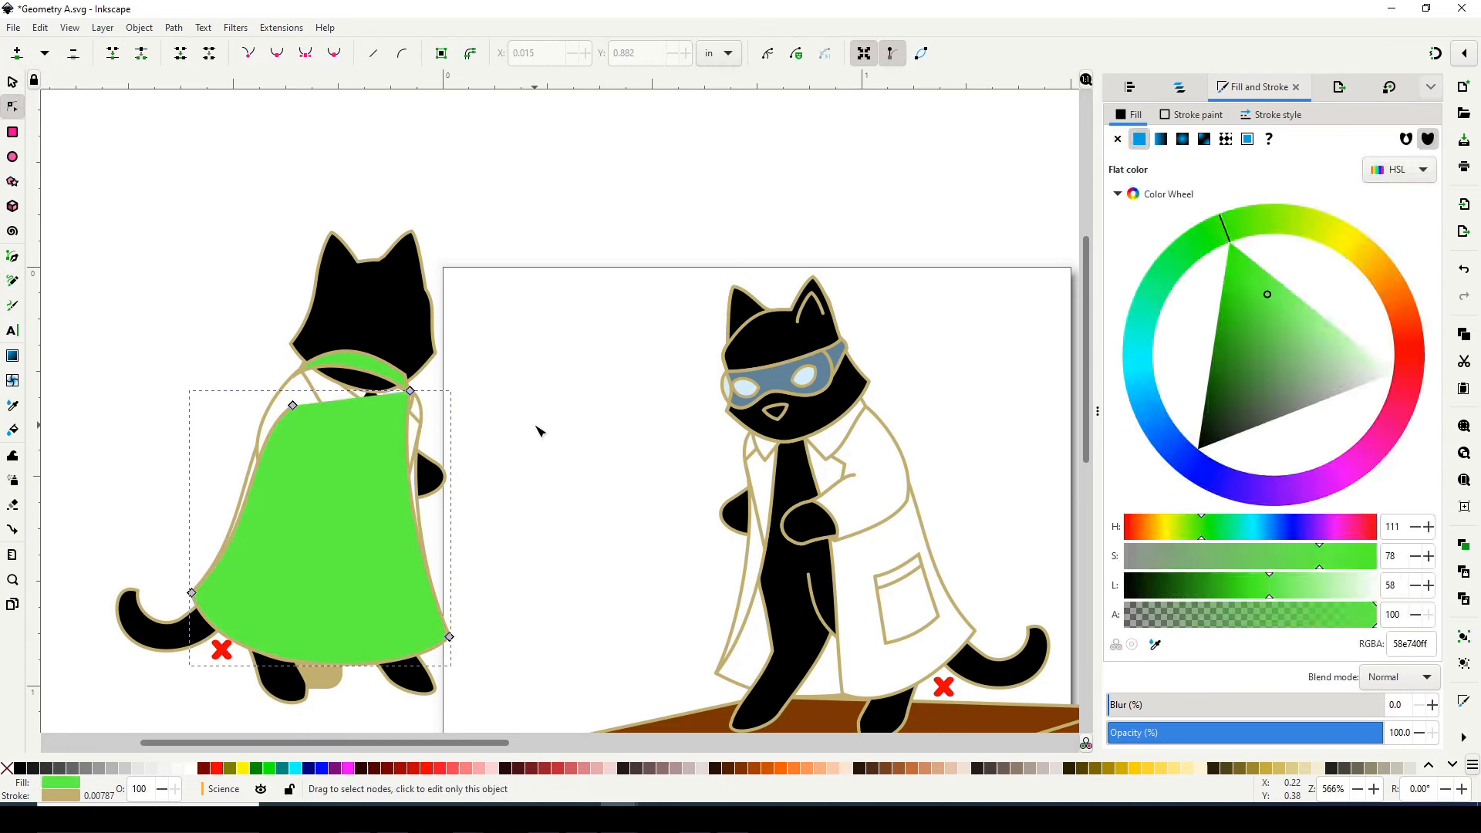
{"action": "left_click_drag", "start_coordinate": [293, 404], "coordinate": [301, 370]}
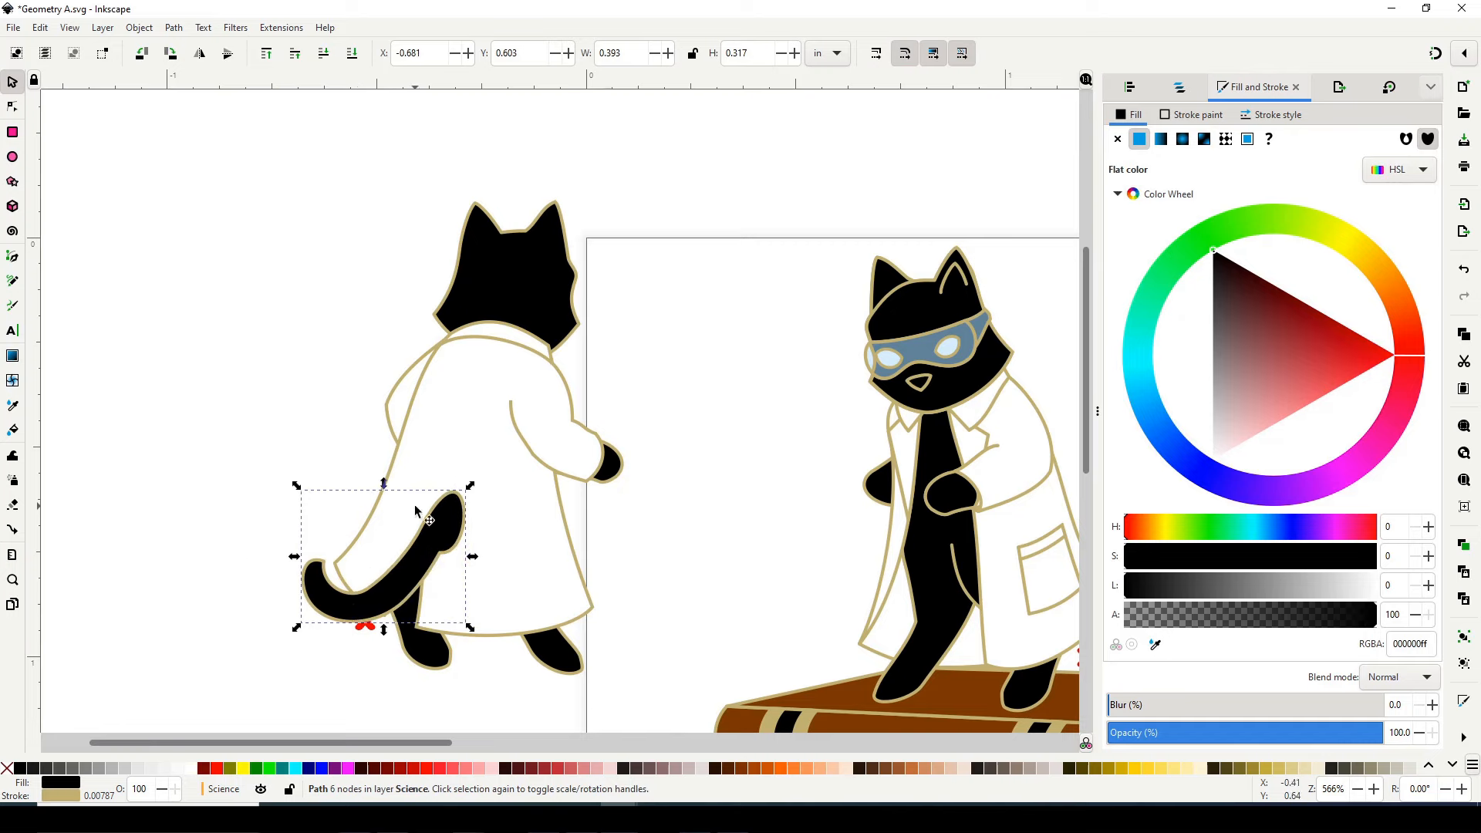
- Add the coat pocket and belt, stand the cat on the book, and outline the slanted board
{"action": "left_click", "coordinate": [13, 105]}
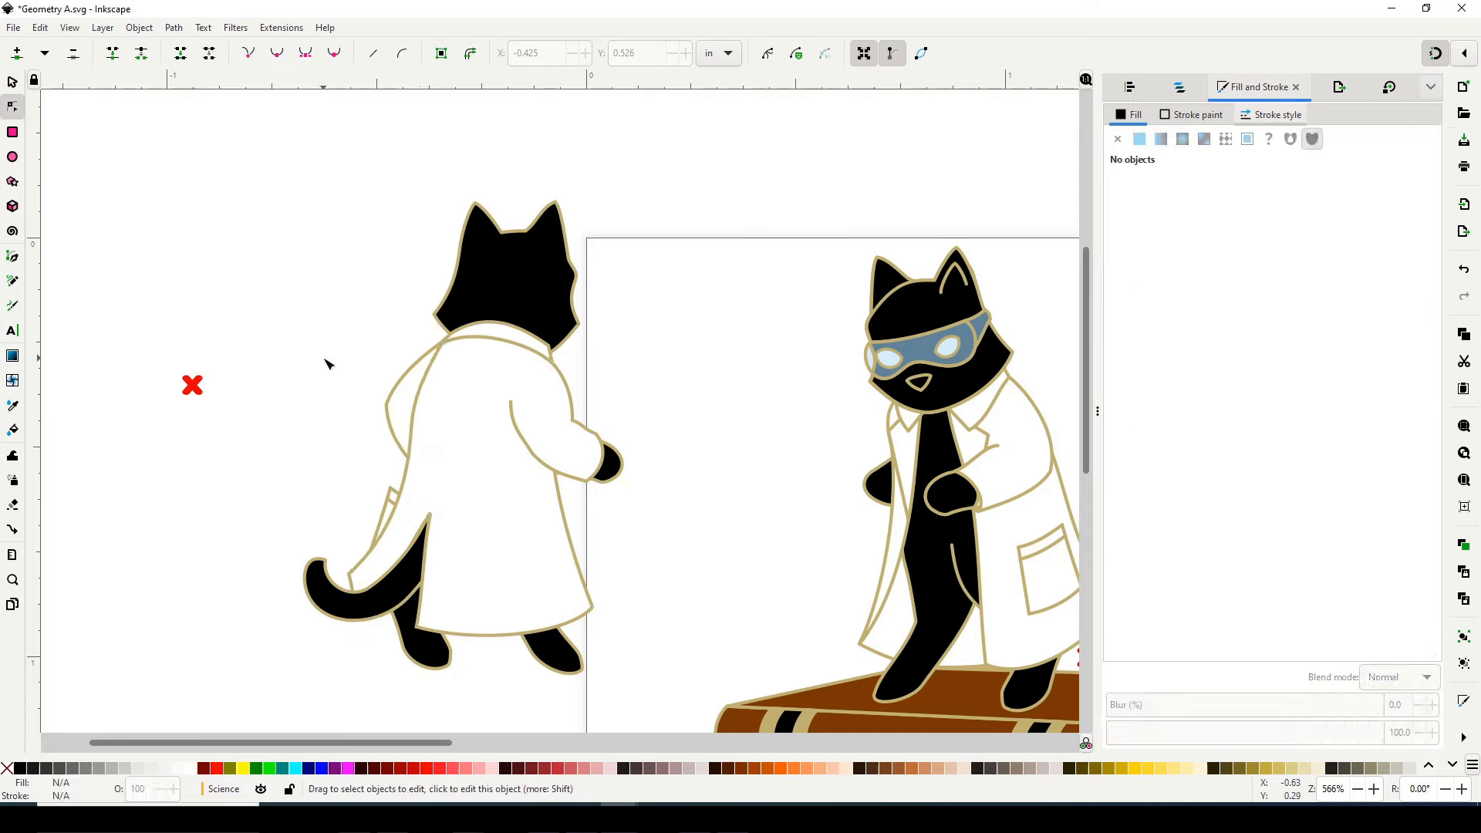
{"action": "left_click", "coordinate": [323, 469]}
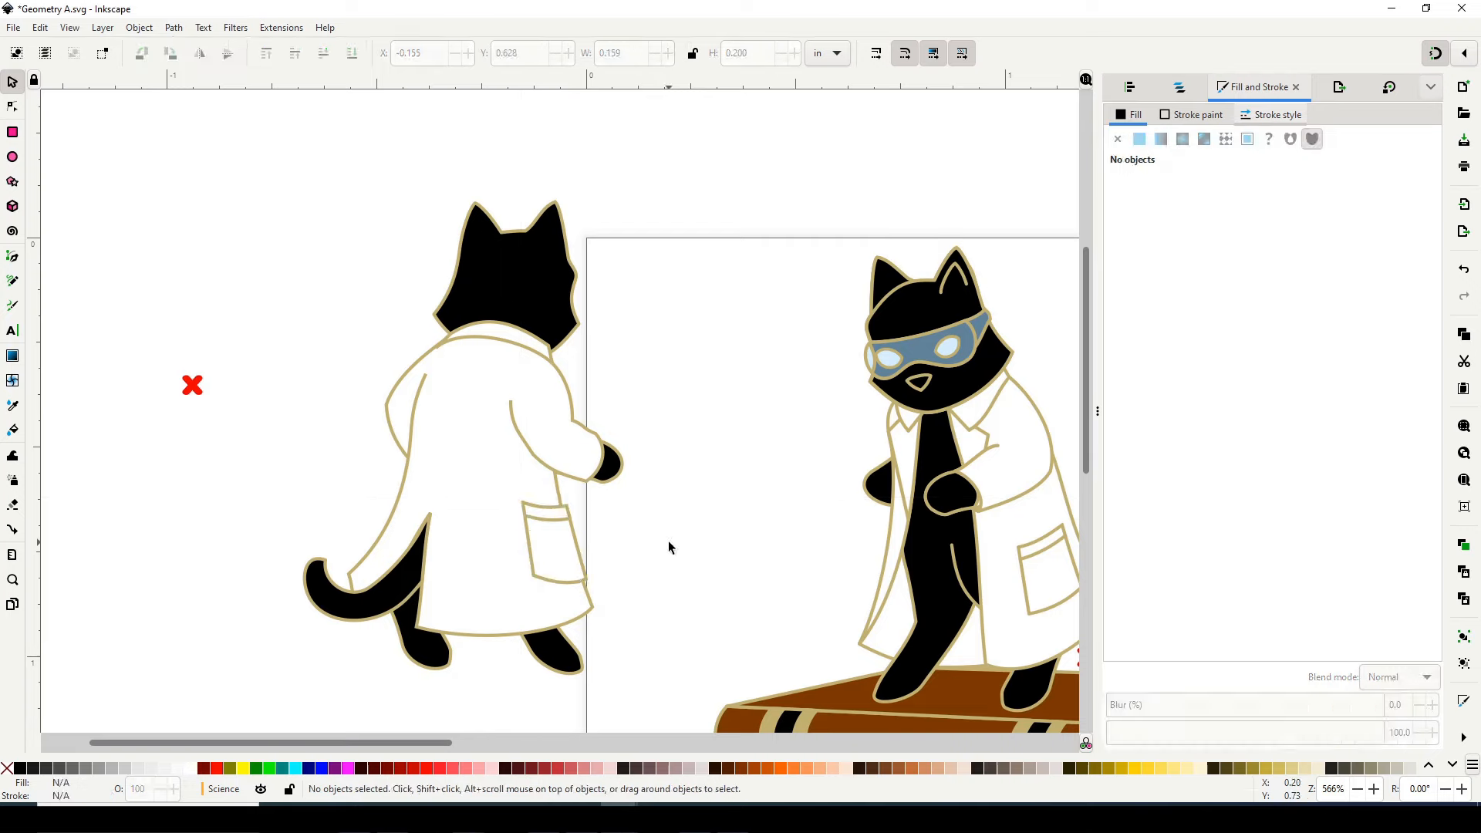
{"action": "left_click", "coordinate": [556, 537]}
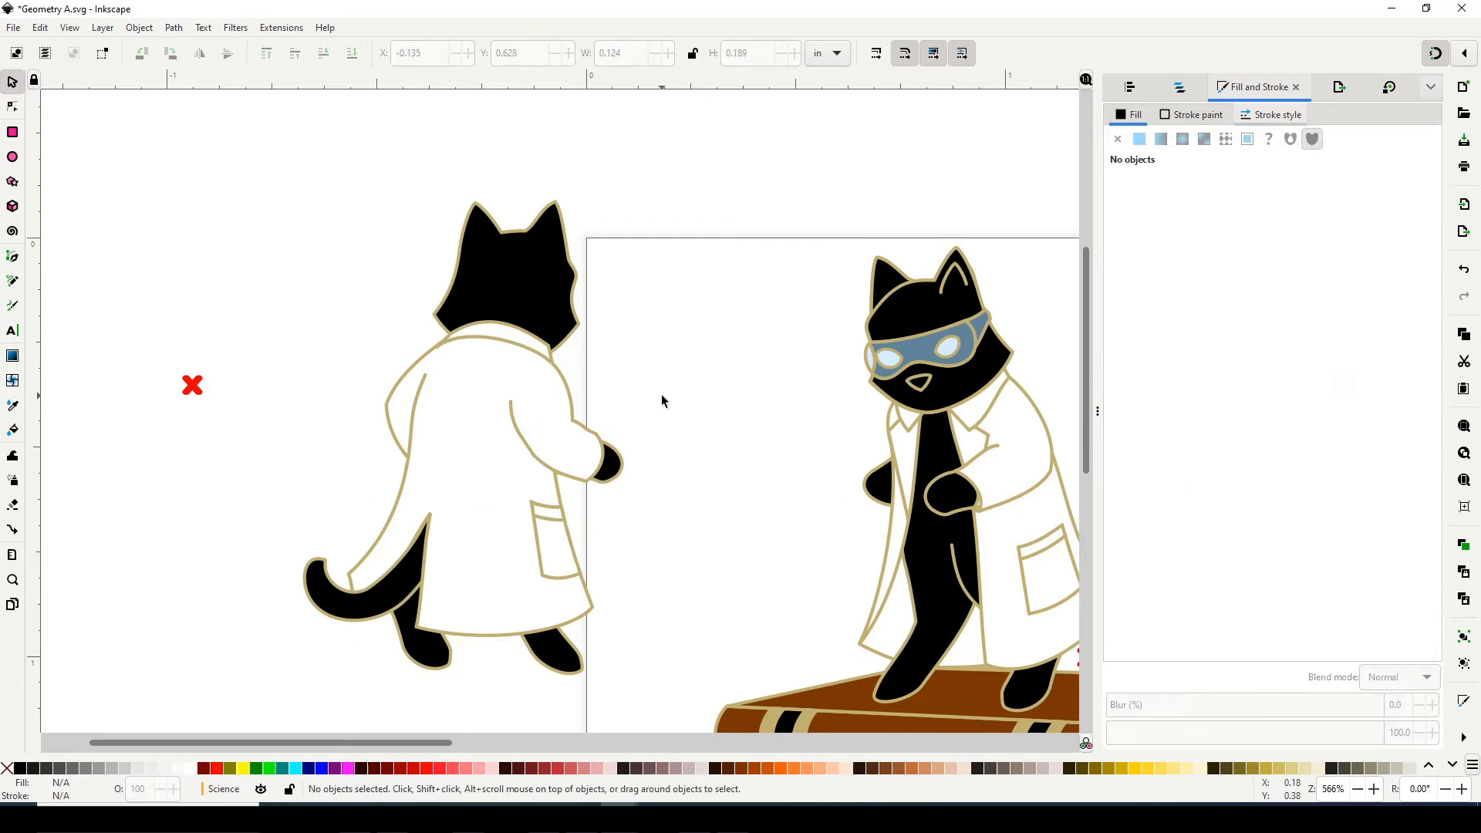
{"action": "left_click", "coordinate": [11, 105]}
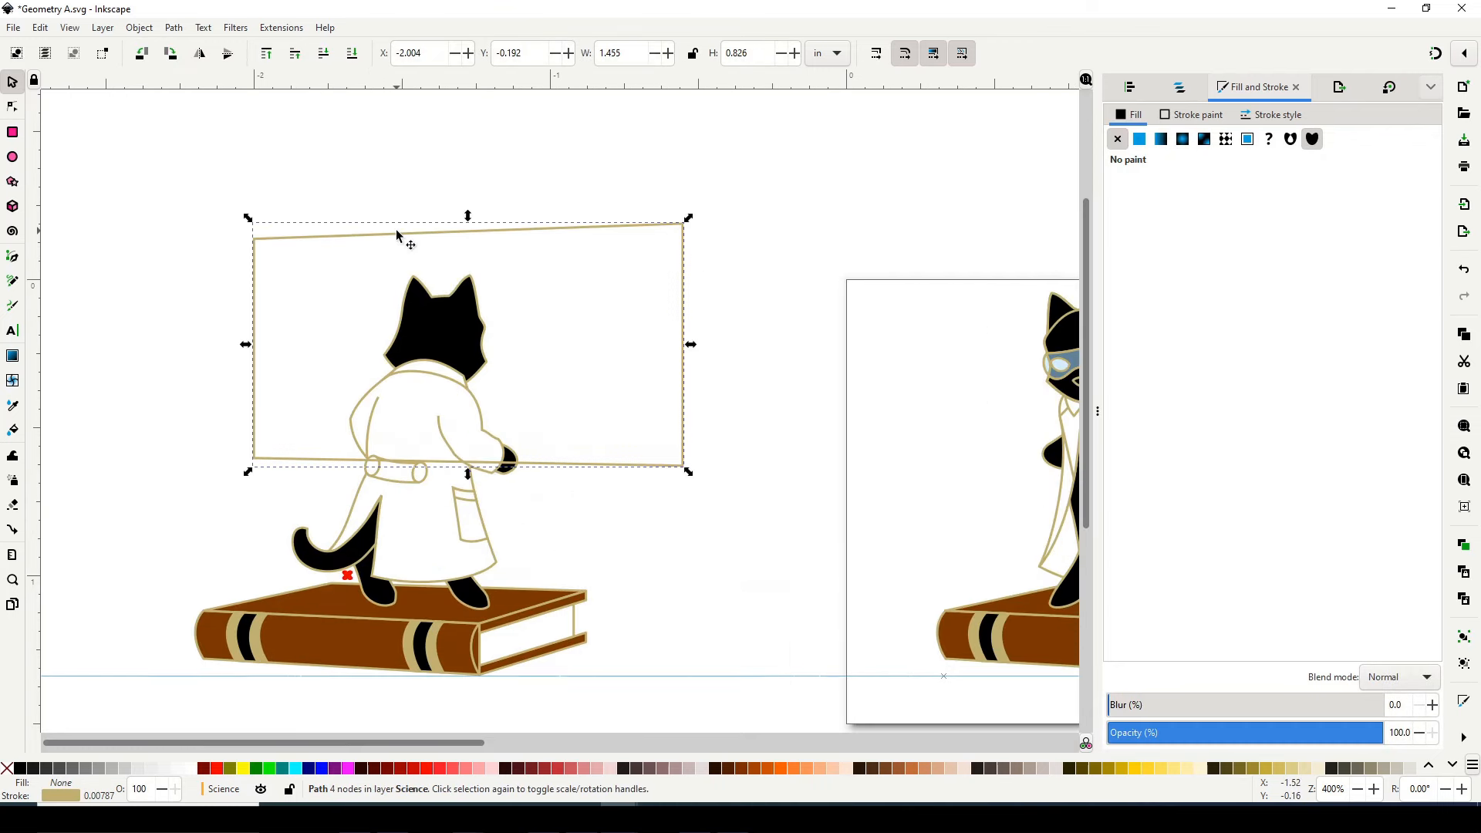
- Fill the chalkboard dark green and chalk a right triangle with a²+b²=c²
{"action": "left_click", "coordinate": [1138, 139]}
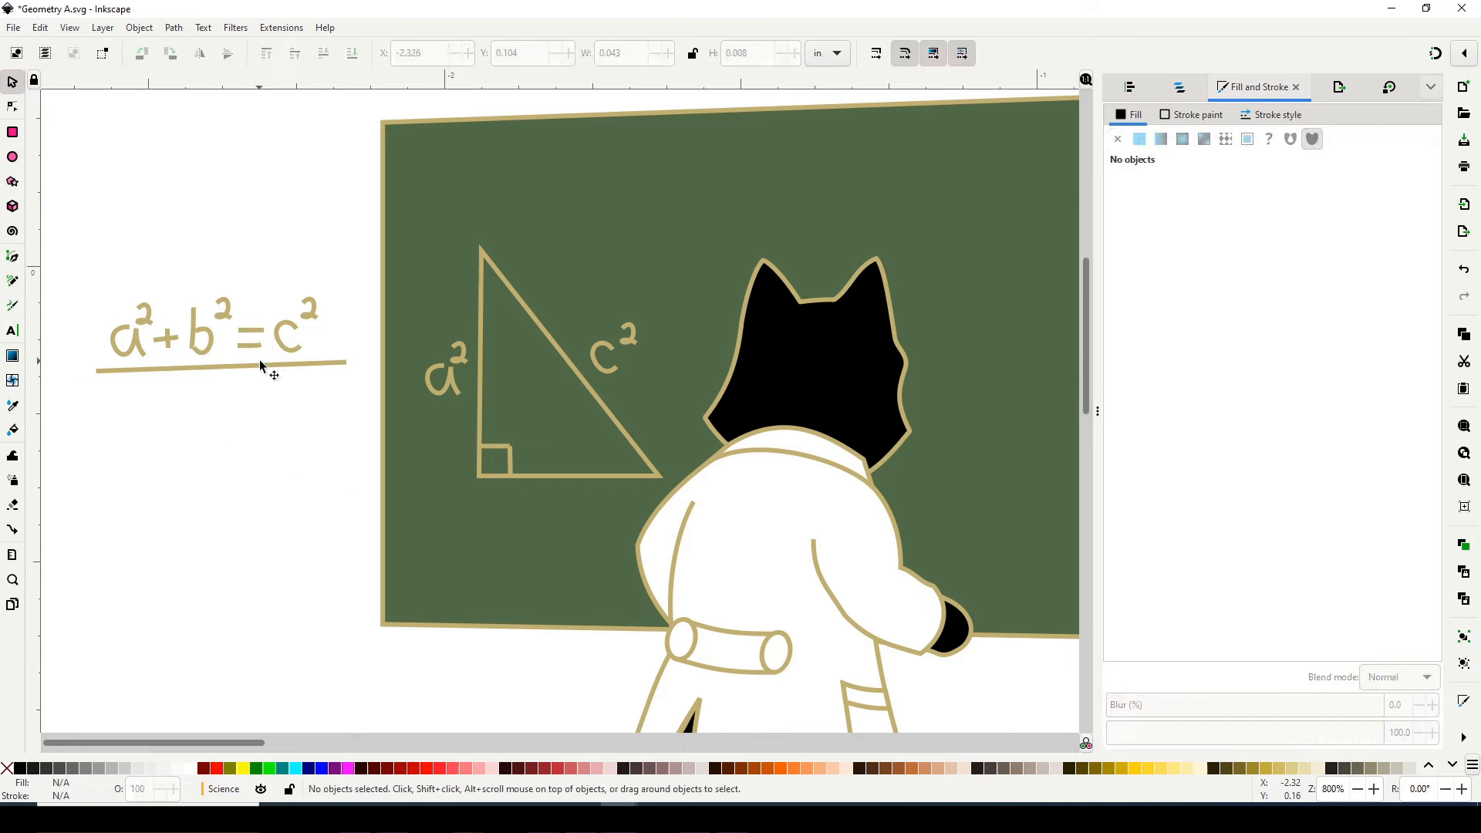
- Frame the chalkboard in cream wood, whiten the writing, add root formulas and a chalk stick
{"action": "left_click", "coordinate": [10, 105]}
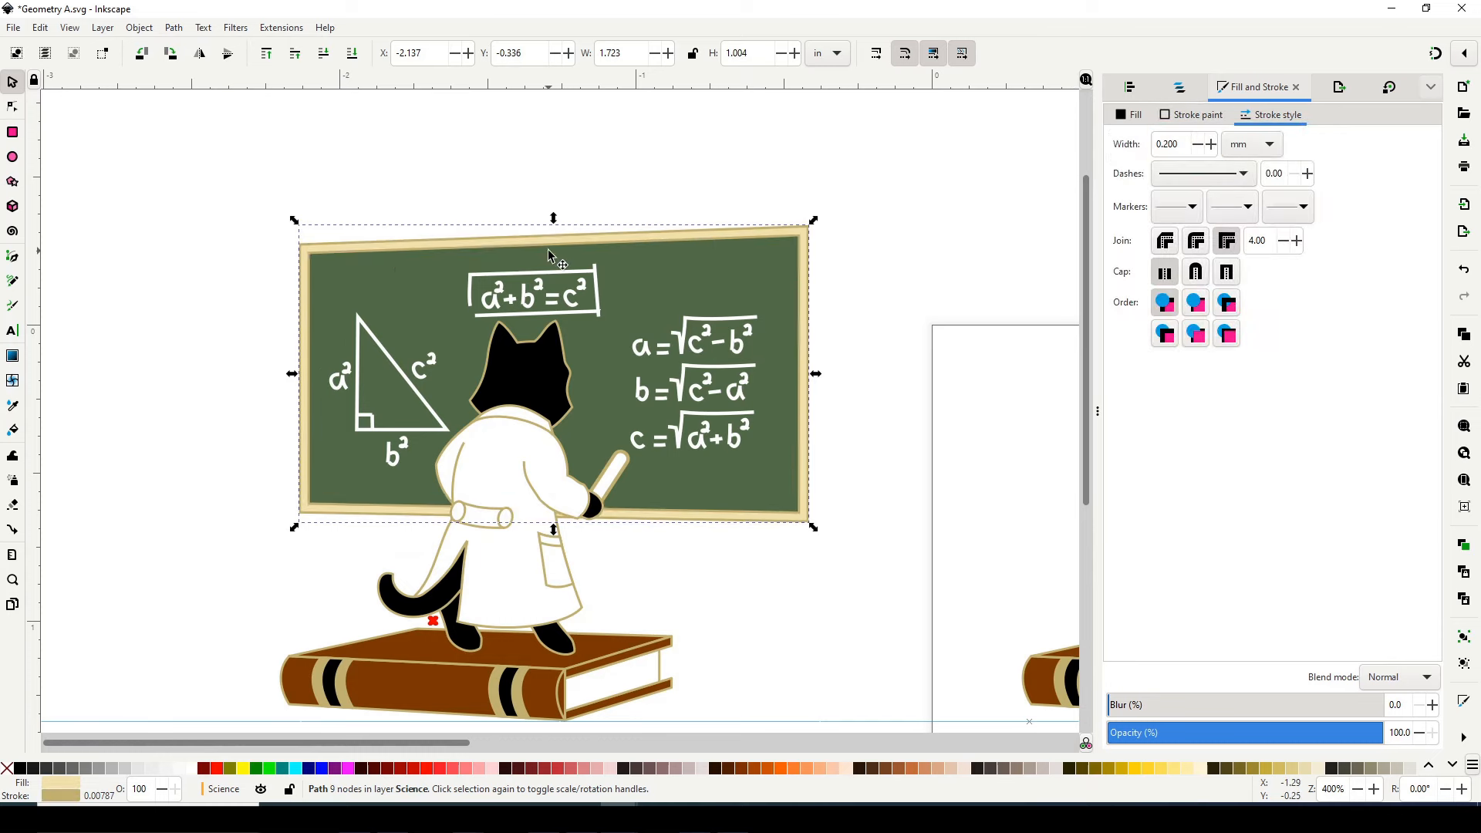
{"action": "left_click", "coordinate": [927, 225]}
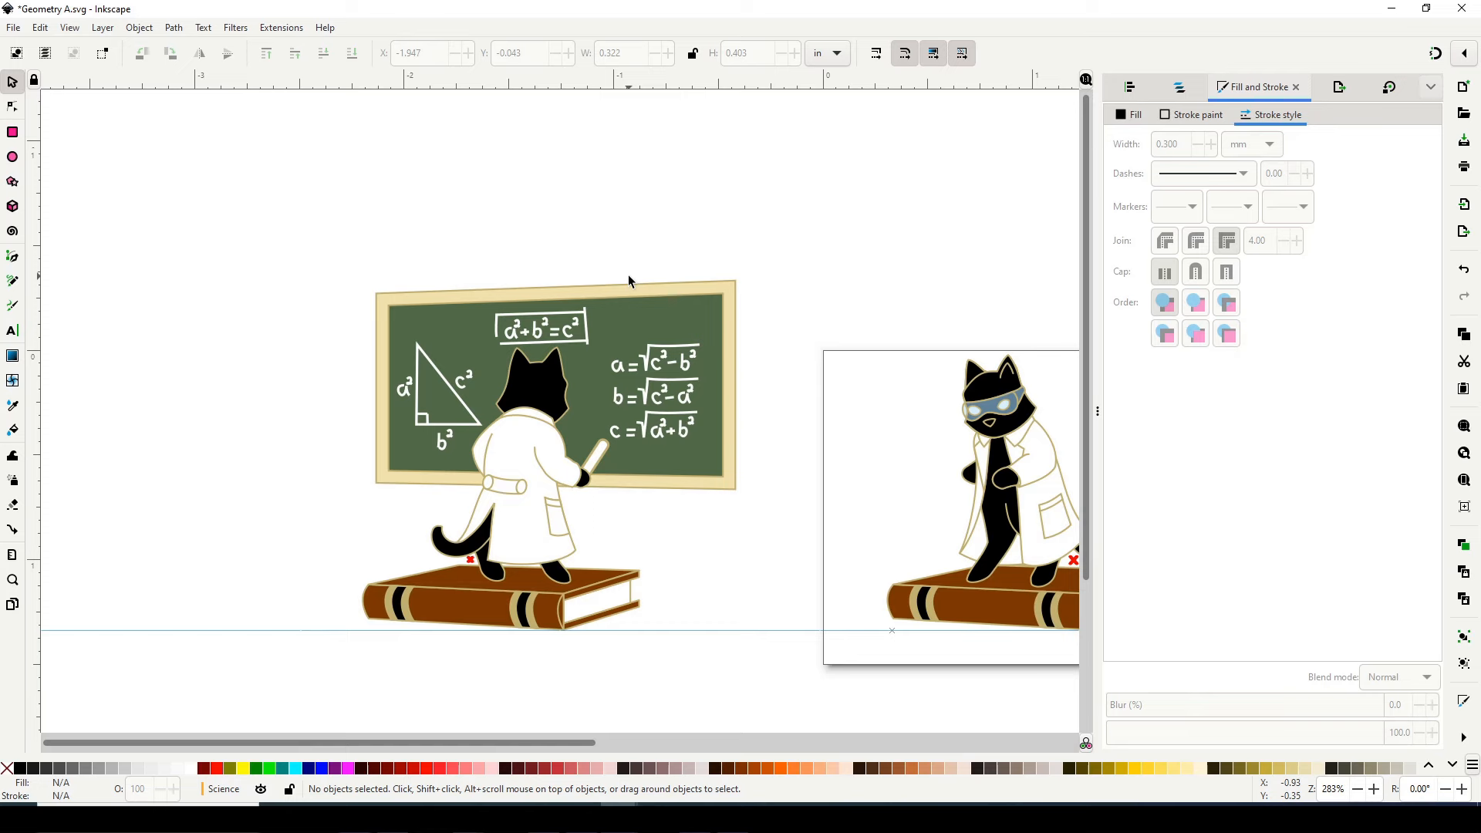
- Build the cream easel legs, chalk ledge and feet, placing a foot at the leg's base
{"action": "left_click", "coordinate": [12, 578]}
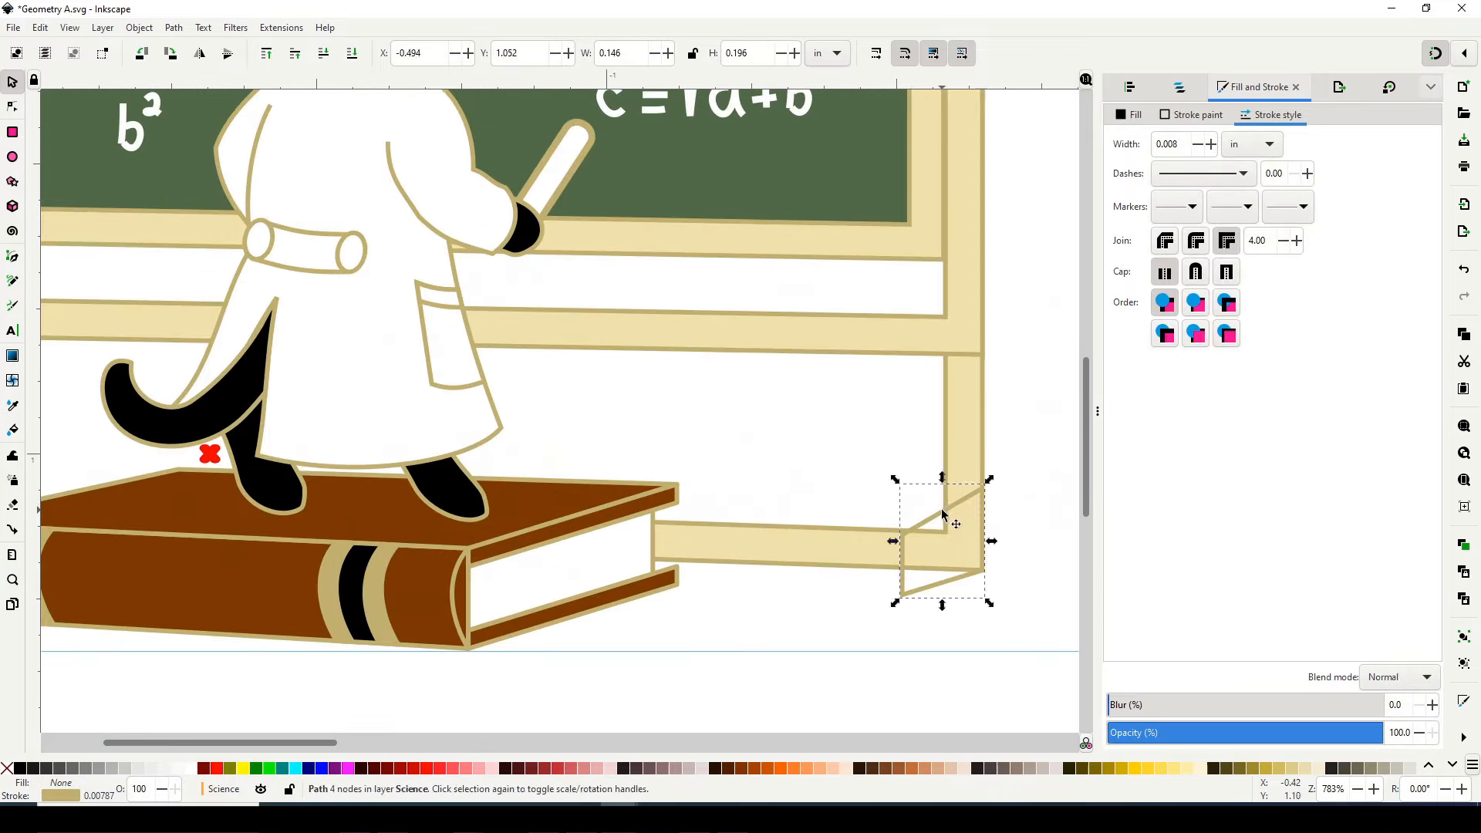
{"action": "left_click_drag", "start_coordinate": [941, 524], "coordinate": [930, 471]}
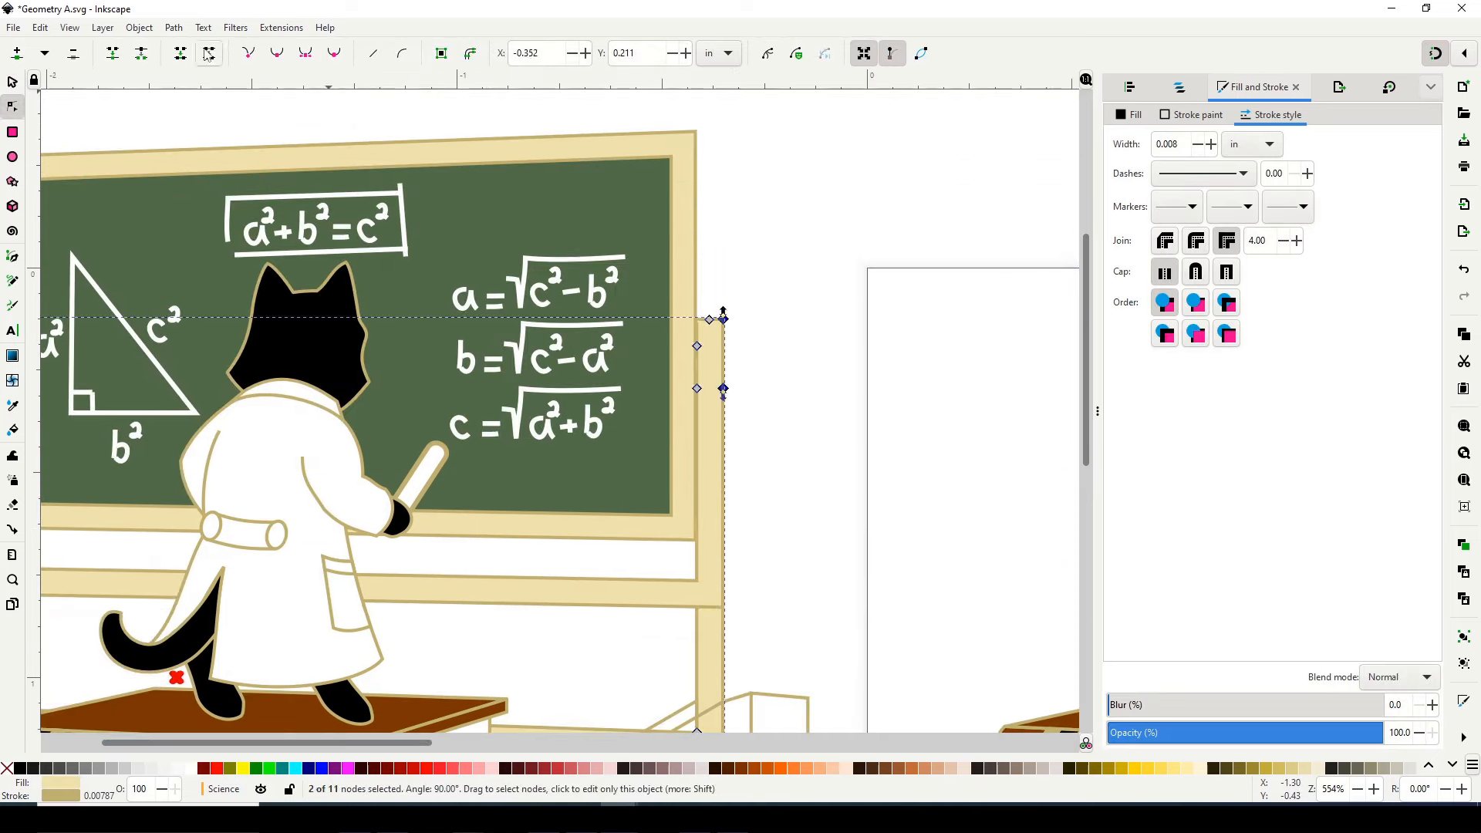
{"action": "left_click", "coordinate": [771, 554]}
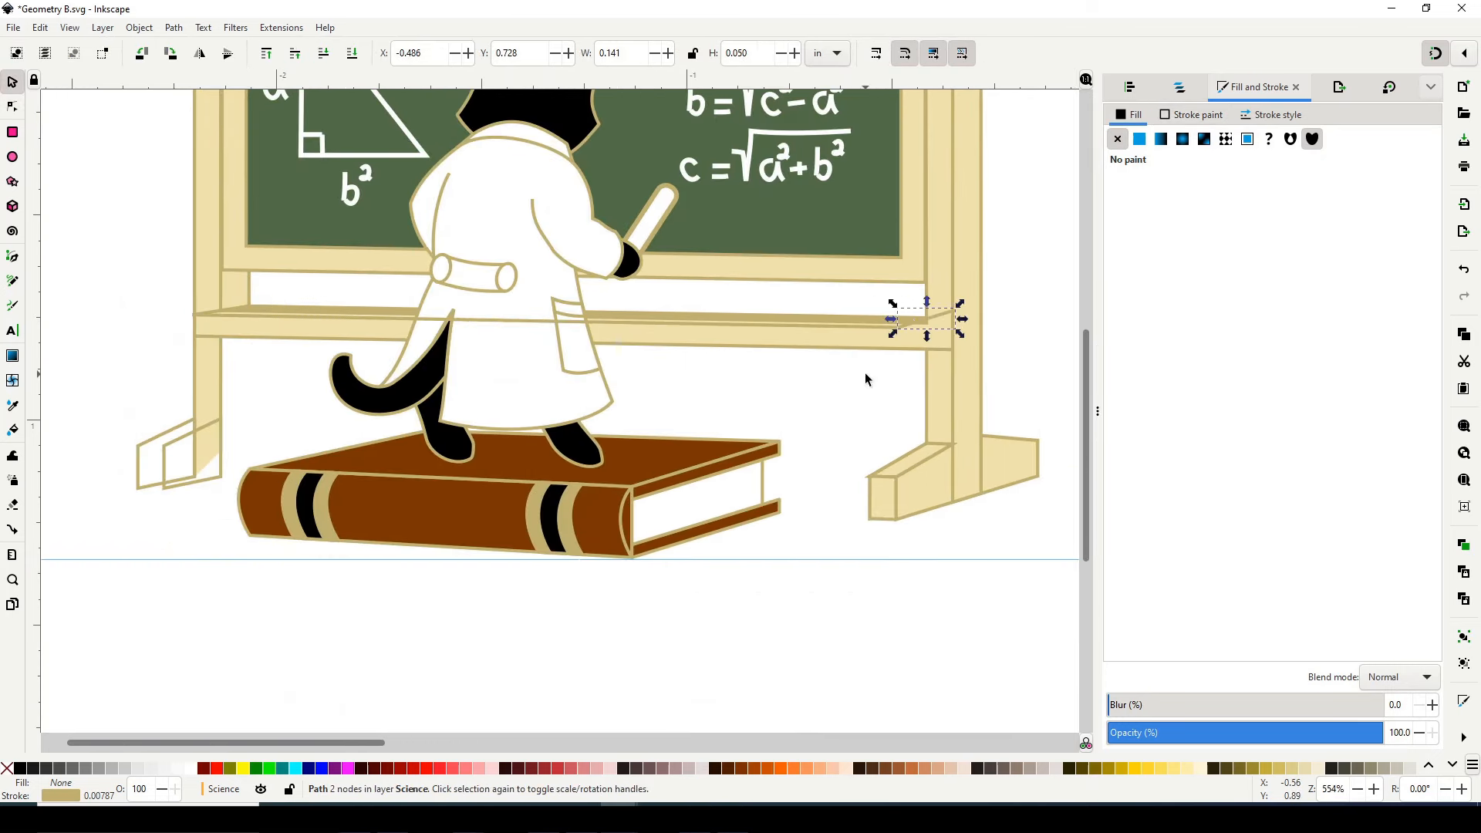
- Add elliptical side knobs to the easel and a black eraser on the ledge
{"action": "left_click", "coordinate": [12, 279]}
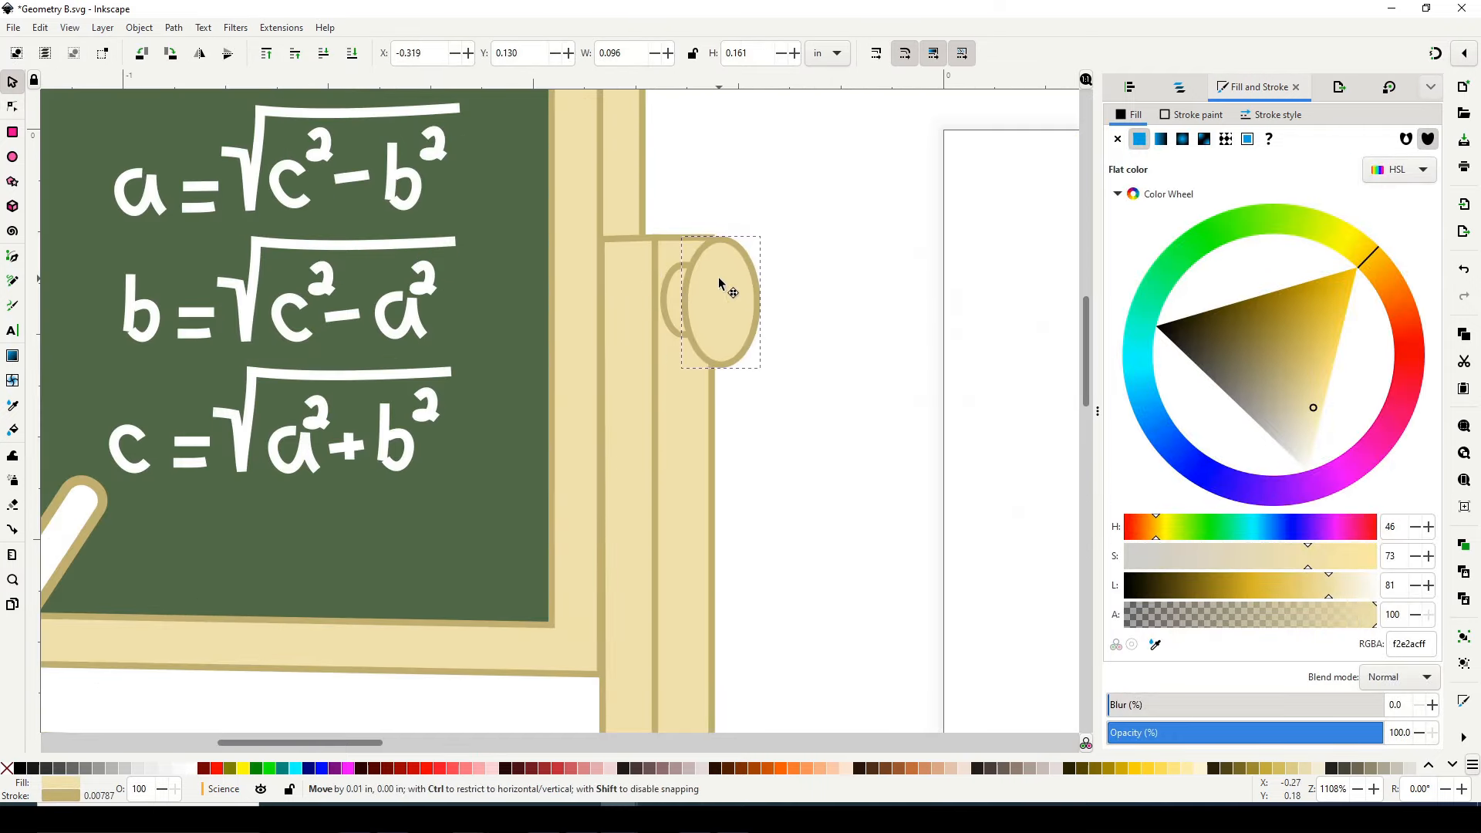
{"action": "left_click", "coordinate": [11, 105]}
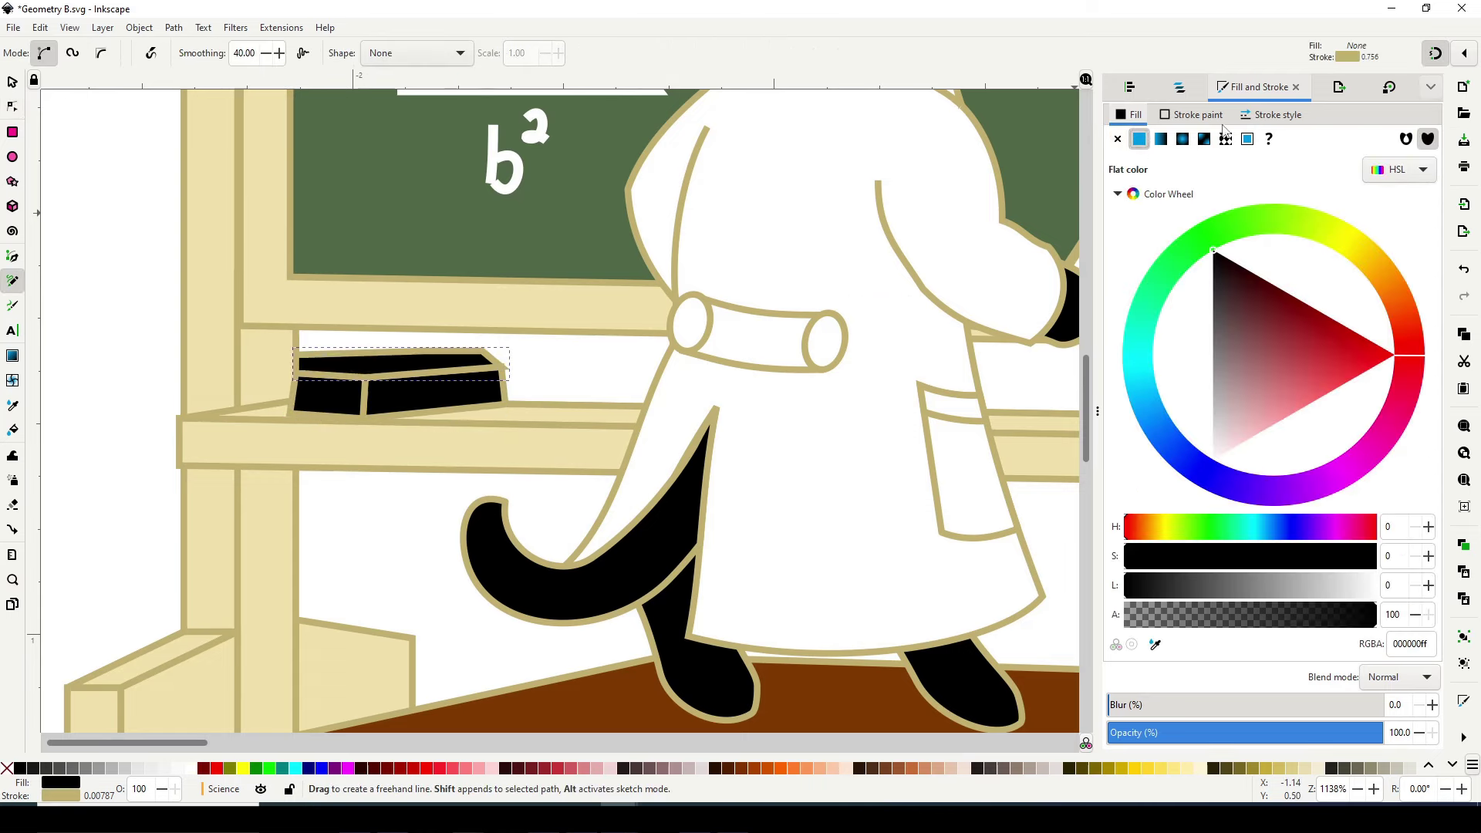
- Shade the eraser grey, zoom out and select the whole illustration with Ctrl+A
{"action": "left_click", "coordinate": [1117, 139]}
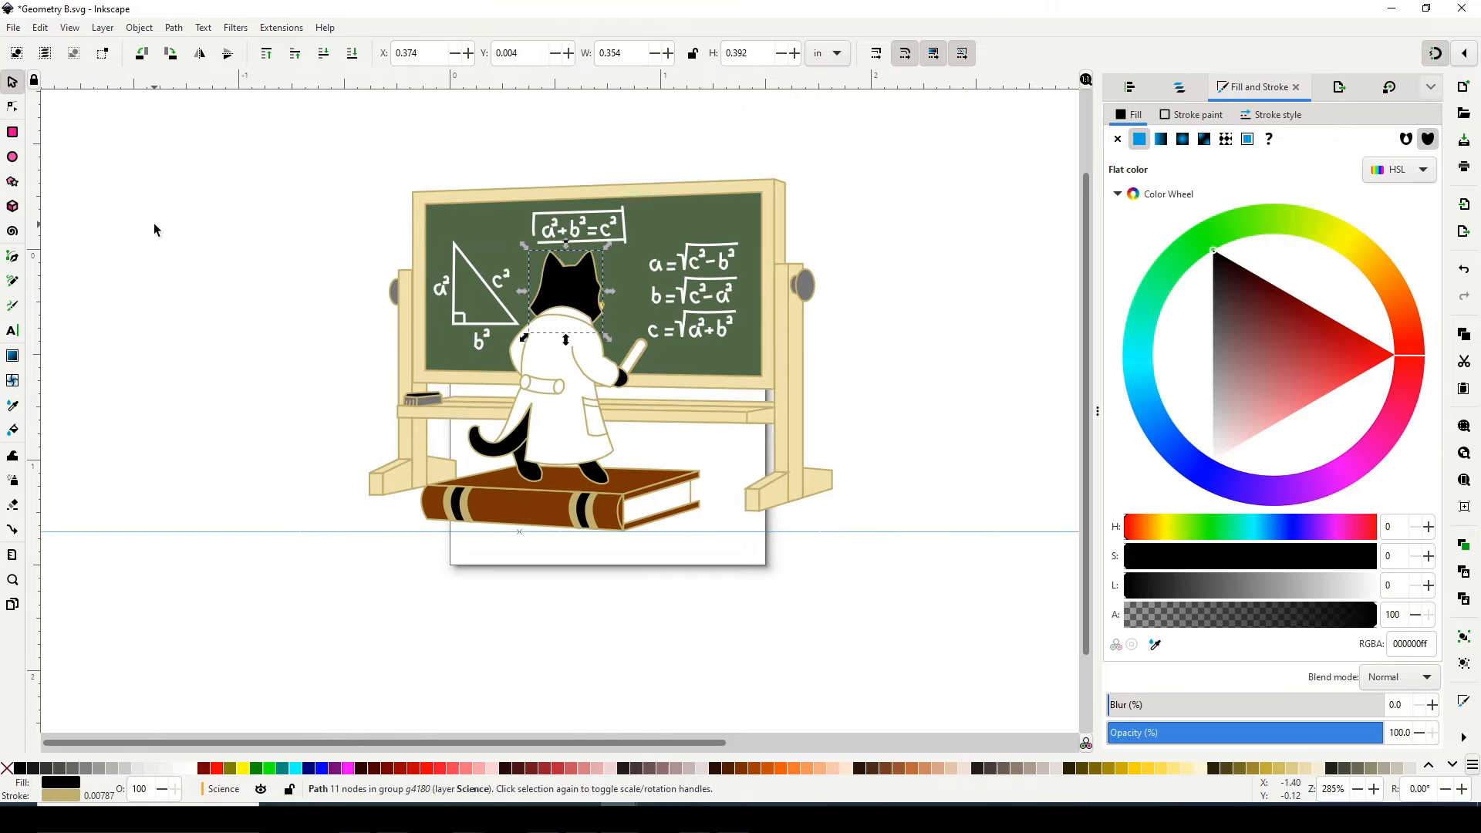
{"action": "key", "text": "ctrl+a"}
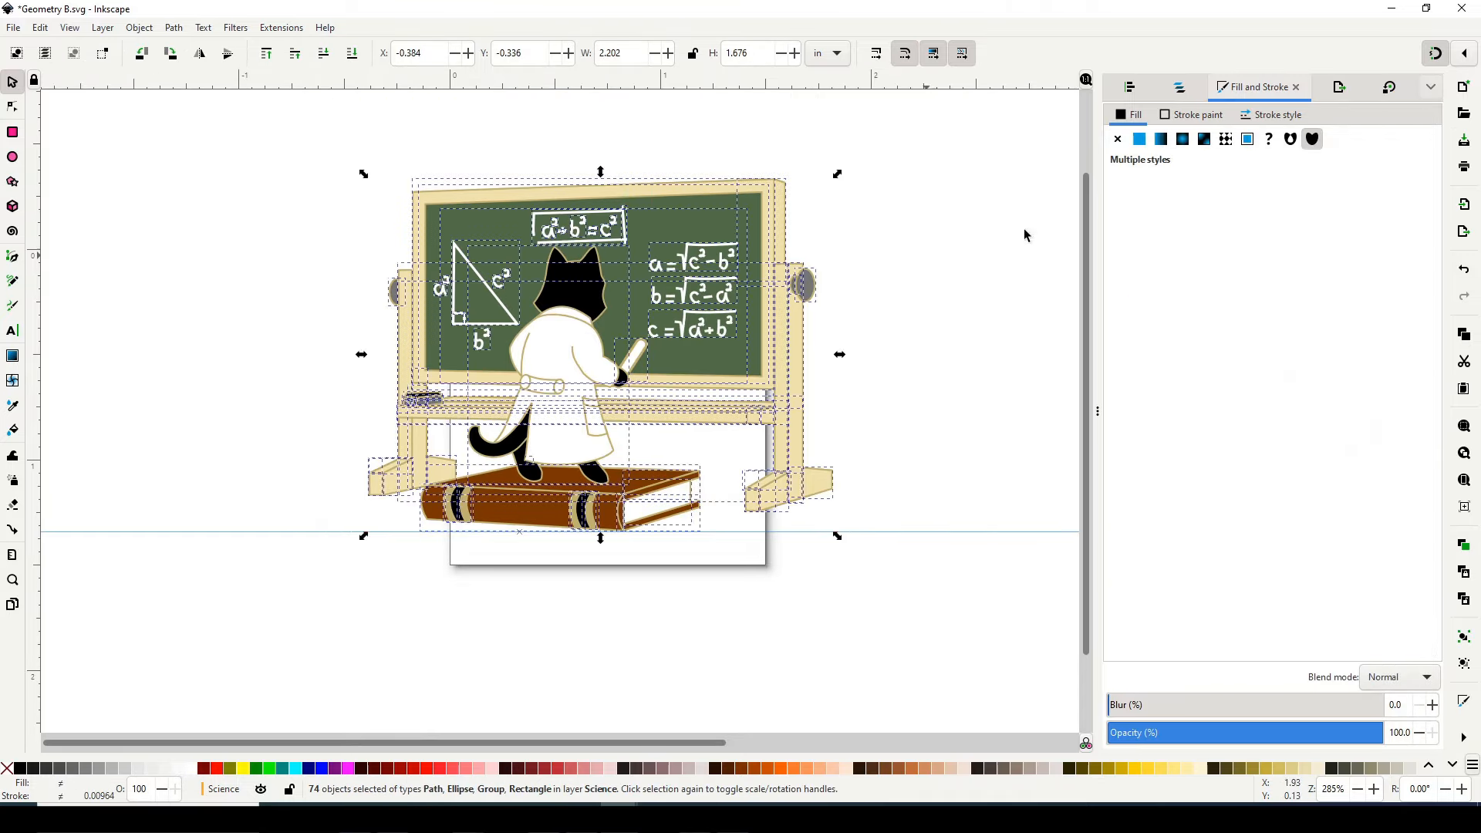